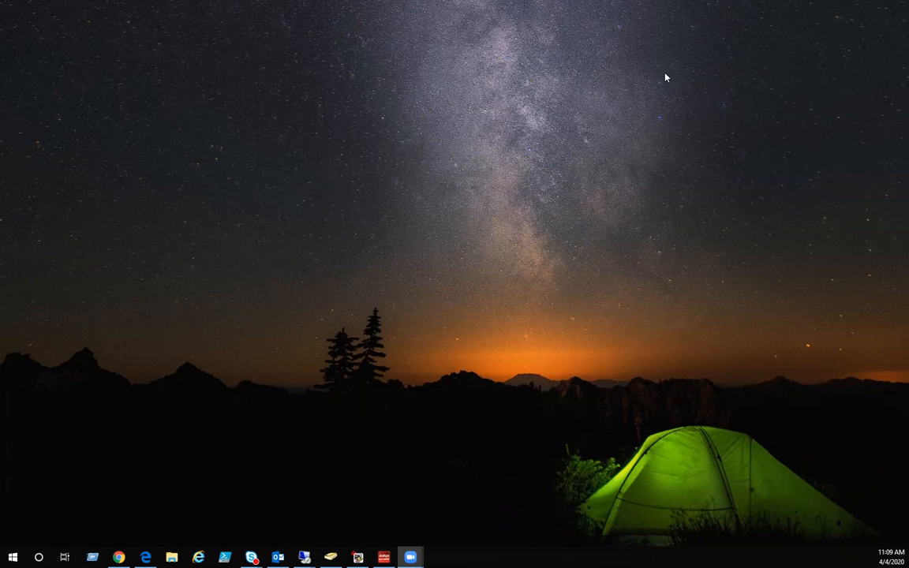
mouse_move(356, 199)
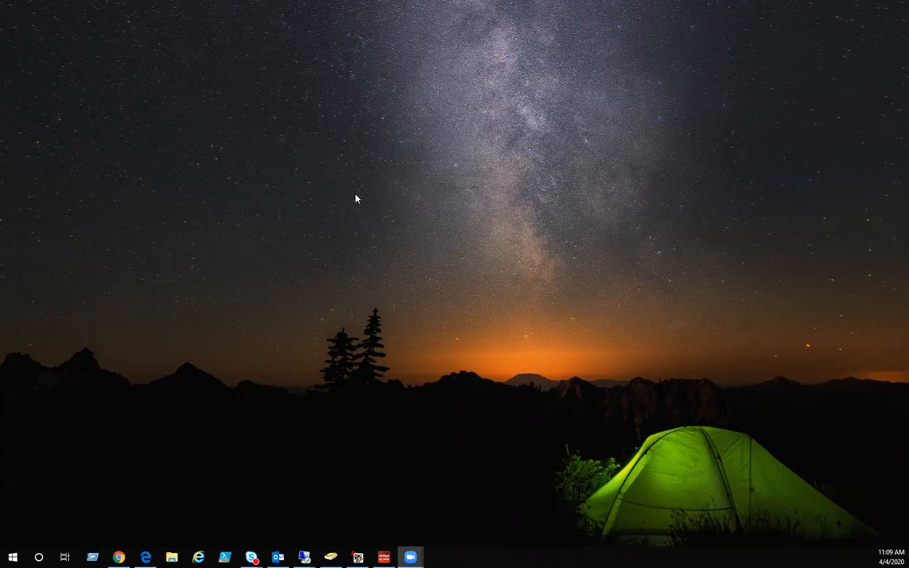
mouse_move(218, 279)
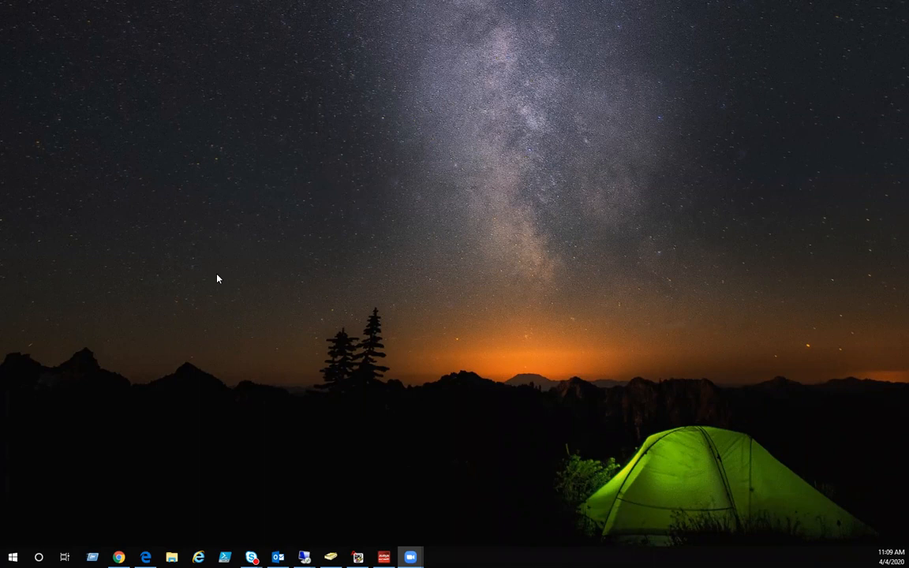
mouse_move(225, 341)
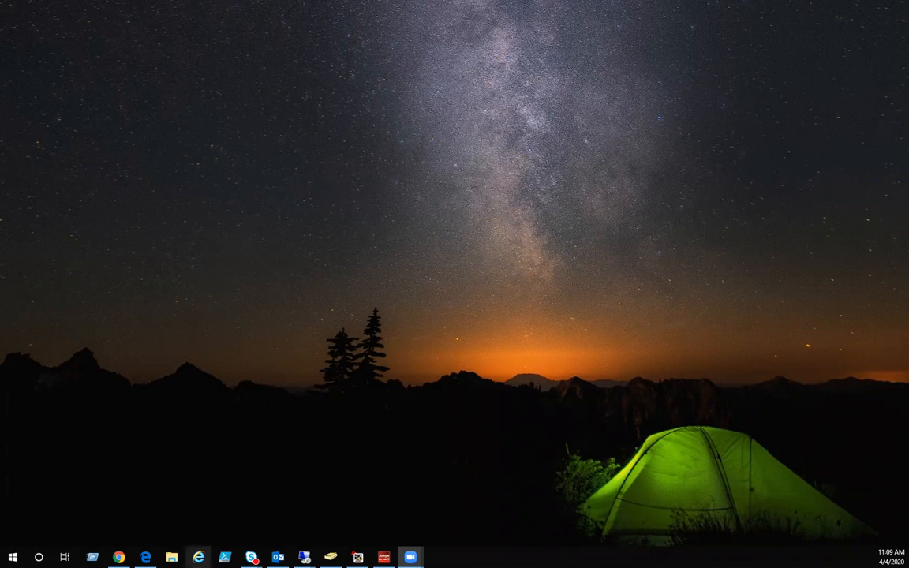
Launch Internet Explorer and browse to remote.careered.com
click(198, 558)
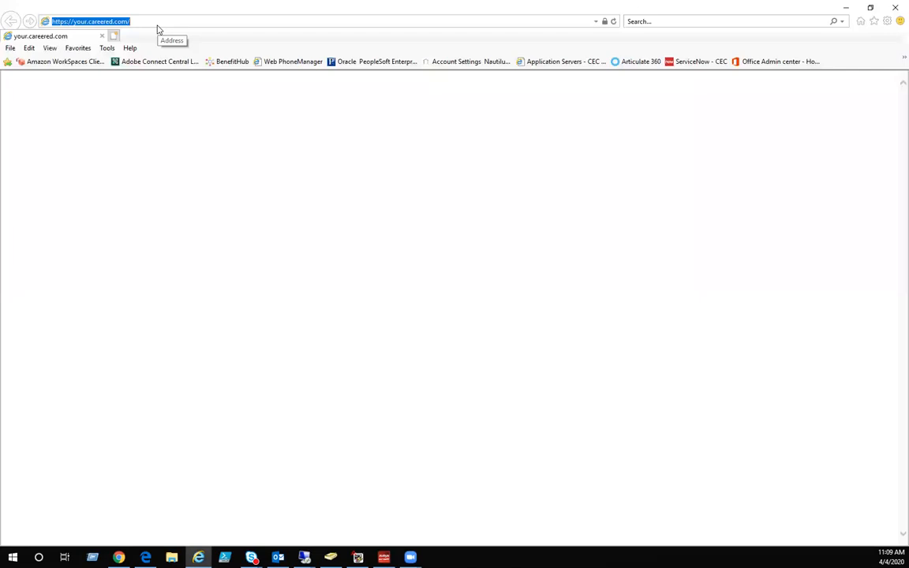
text(remote.careered.com)
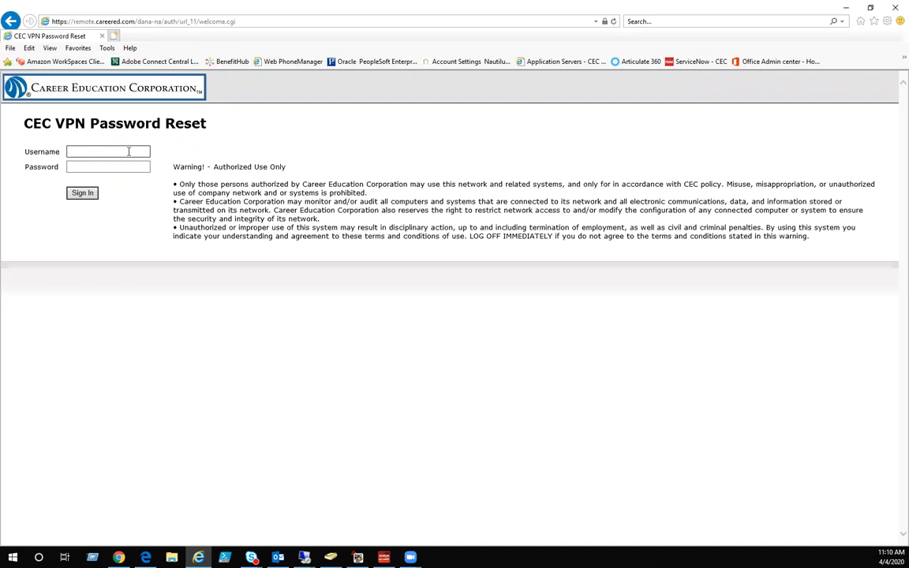
Enter the username and current password on the CEC VPN Password Reset form
click(108, 152)
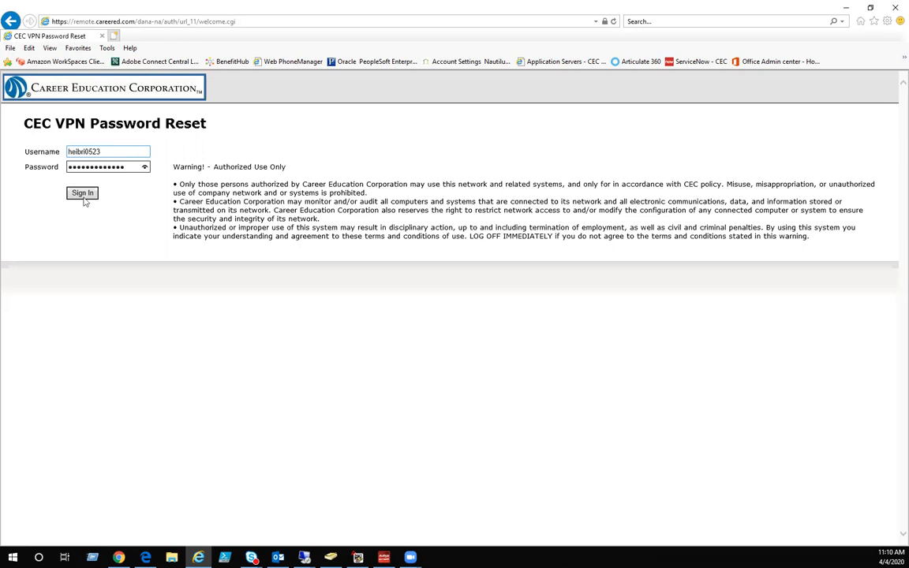
Sign in, then enter the old password and new password twice in Change Primary Password
click(82, 194)
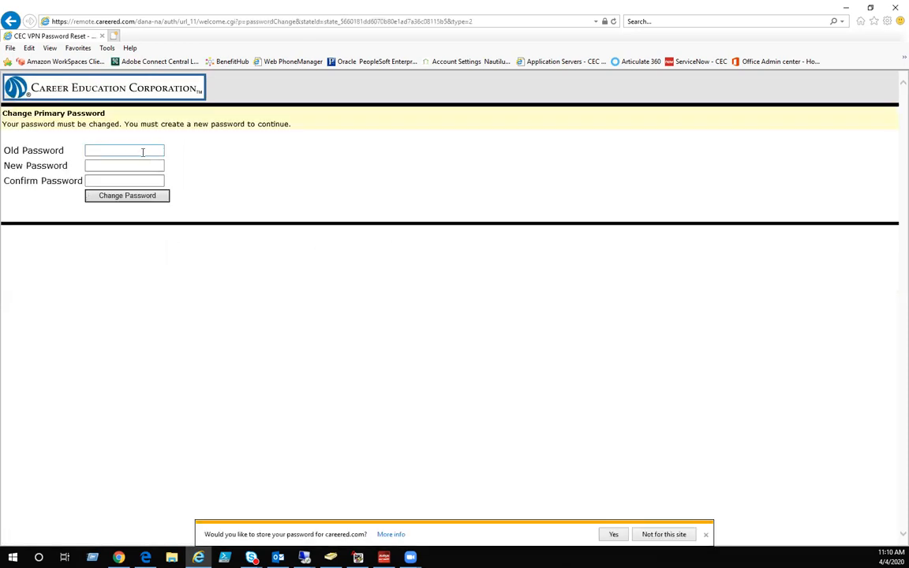
click(124, 150)
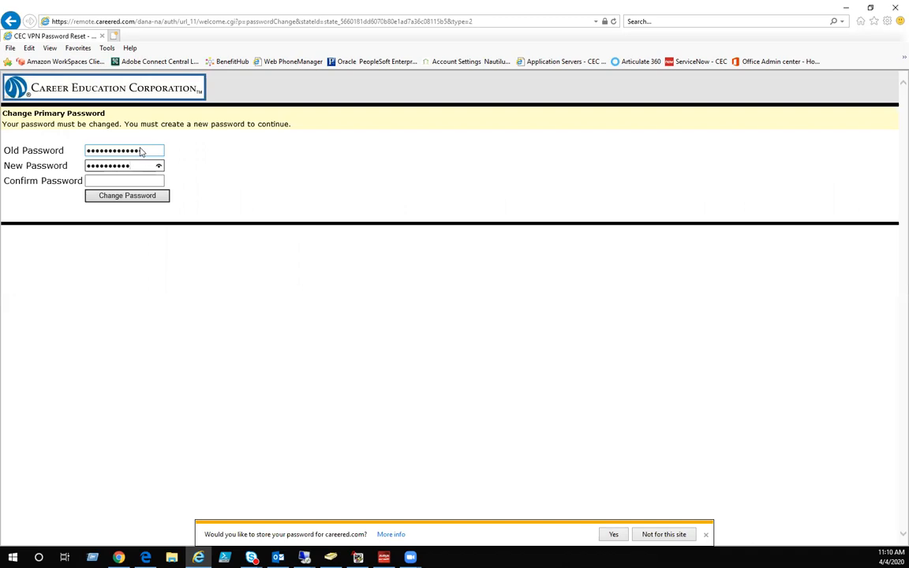
text(•)
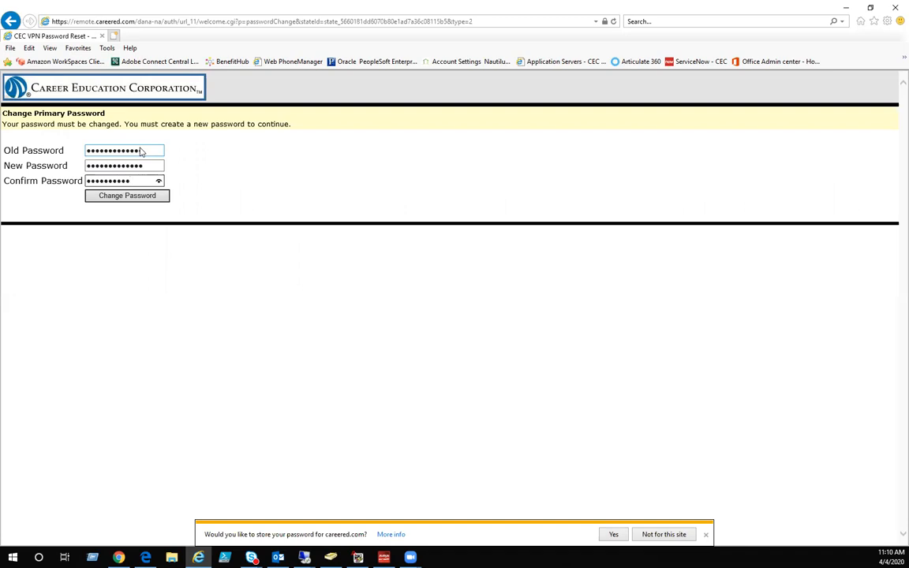
click(127, 195)
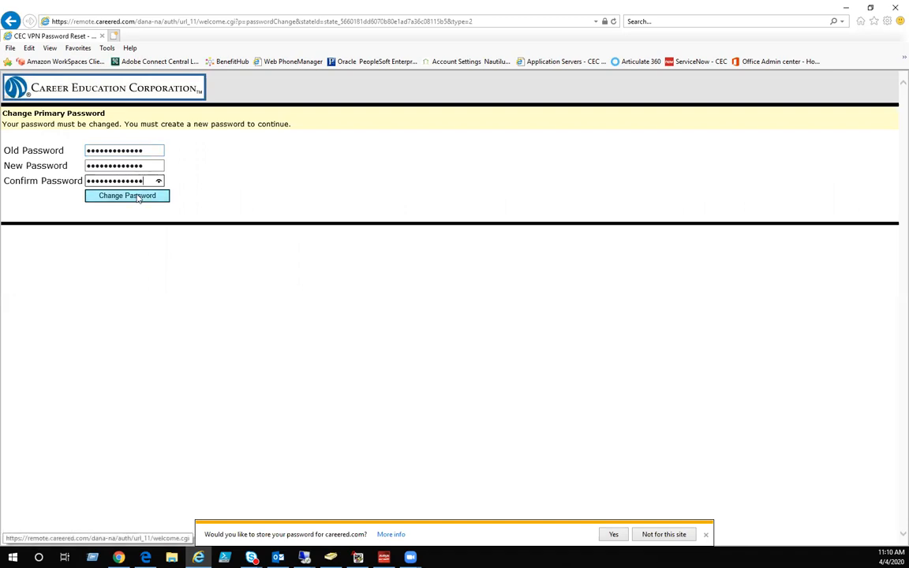
Submit Change Password and confirm the 'Successfully changed password' message
click(126, 196)
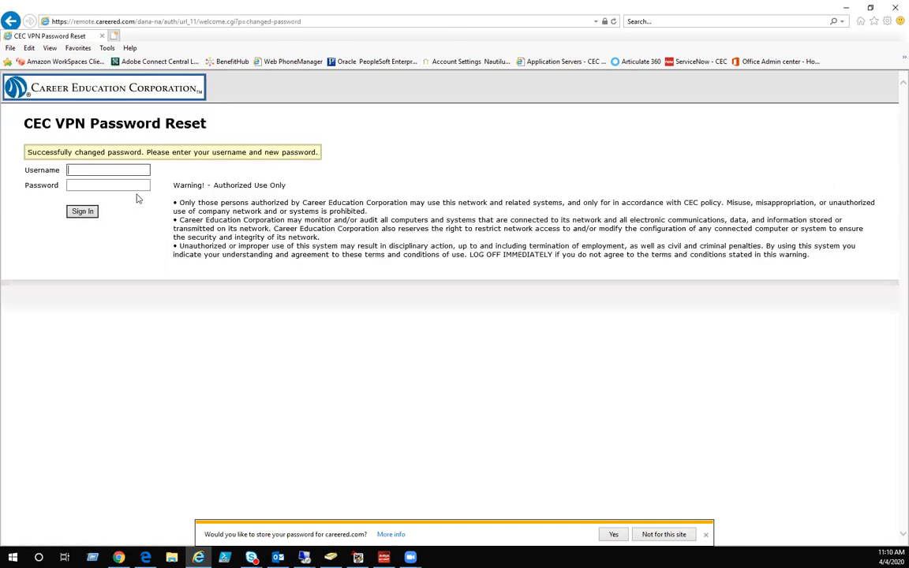
mouse_move(31, 163)
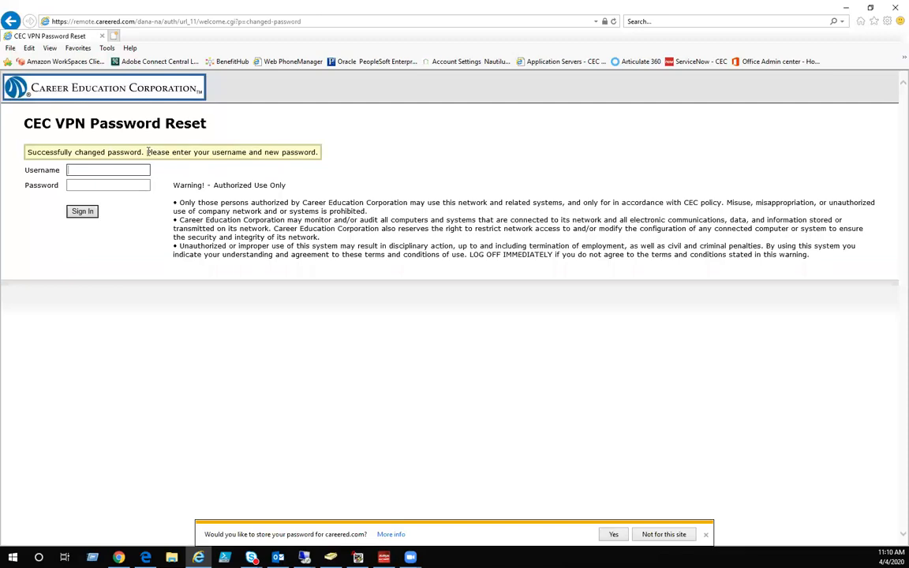
mouse_move(304, 157)
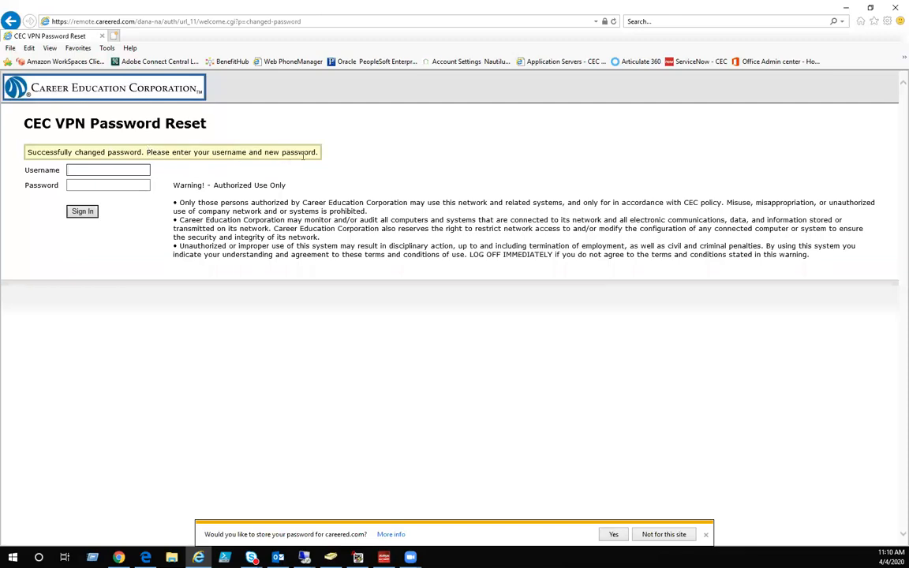
click(108, 170)
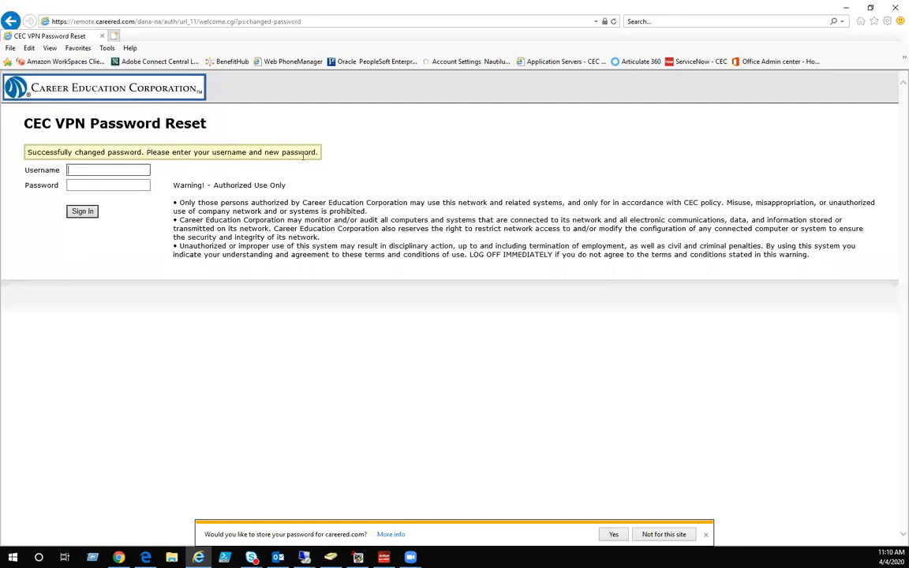